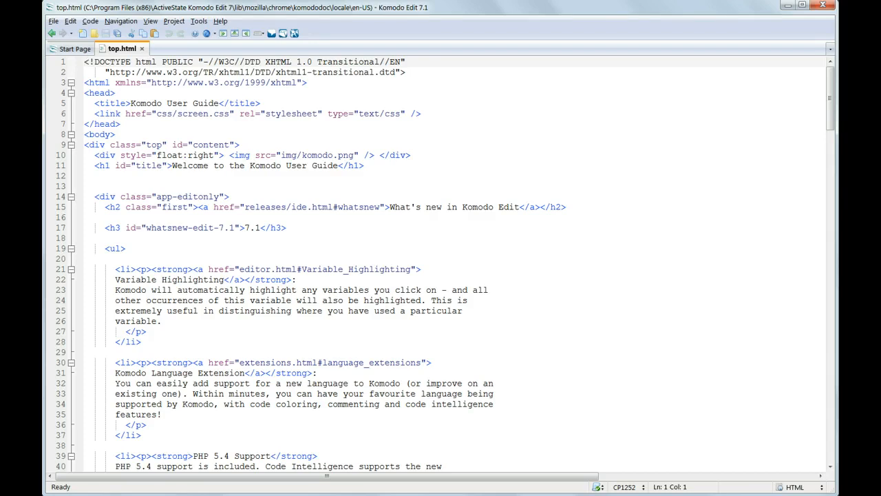
Switch the editor view from top.html to the Komodo Start Page tab.
click(84, 61)
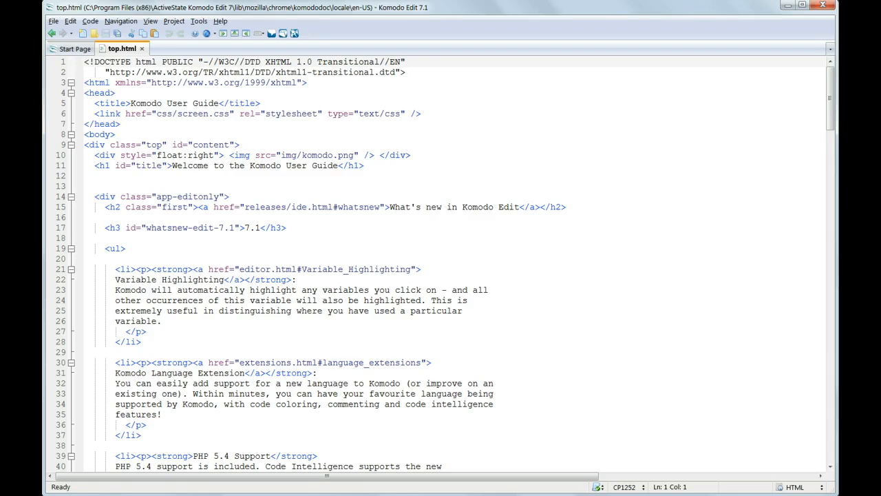
click(74, 48)
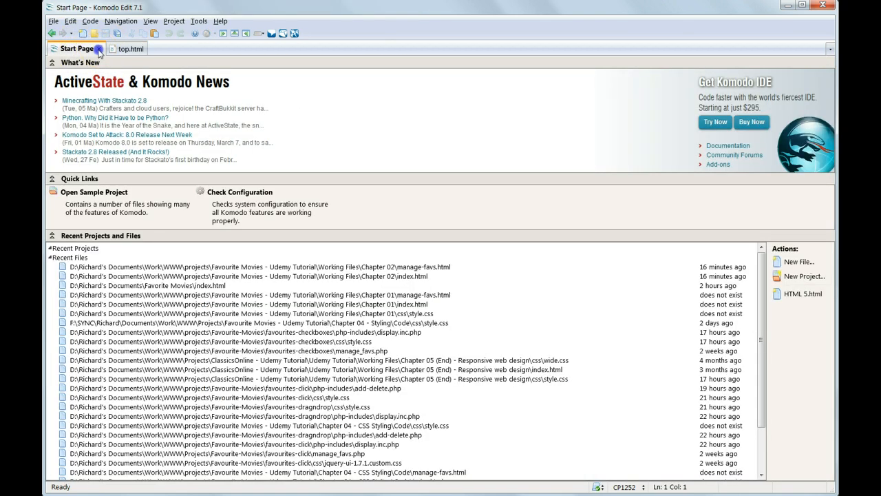
Close the Start Page and uncheck 'Show Komodo Start Page on startup' in Appearance preferences.
click(70, 20)
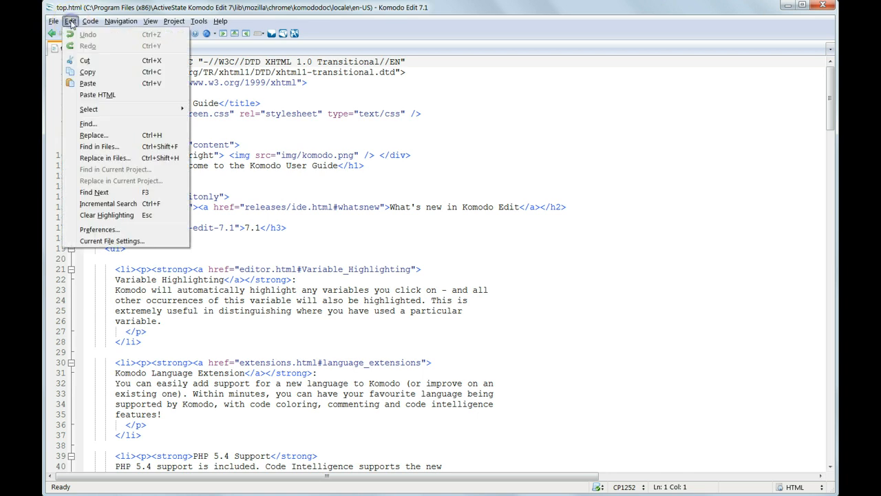
mouse_move(105, 227)
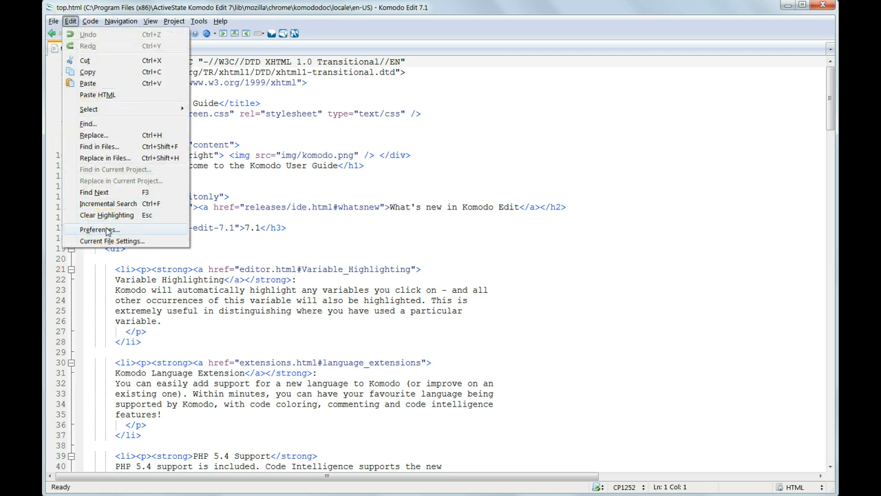
click(100, 230)
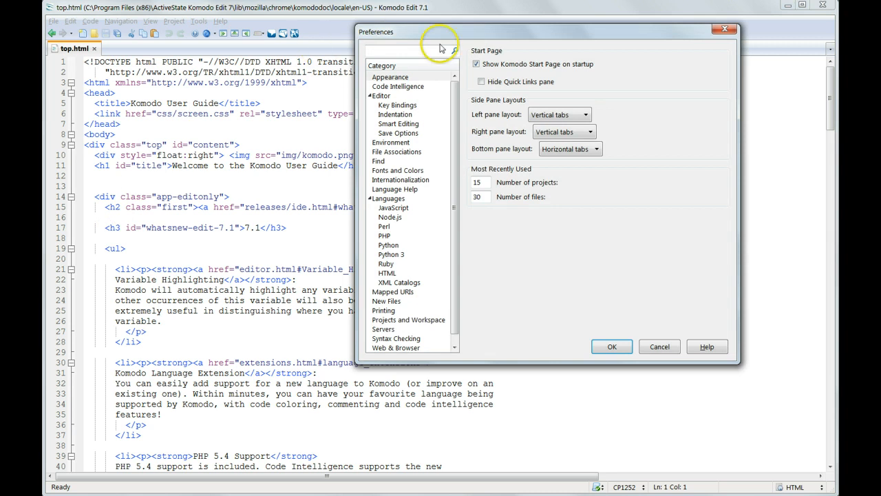
click(390, 76)
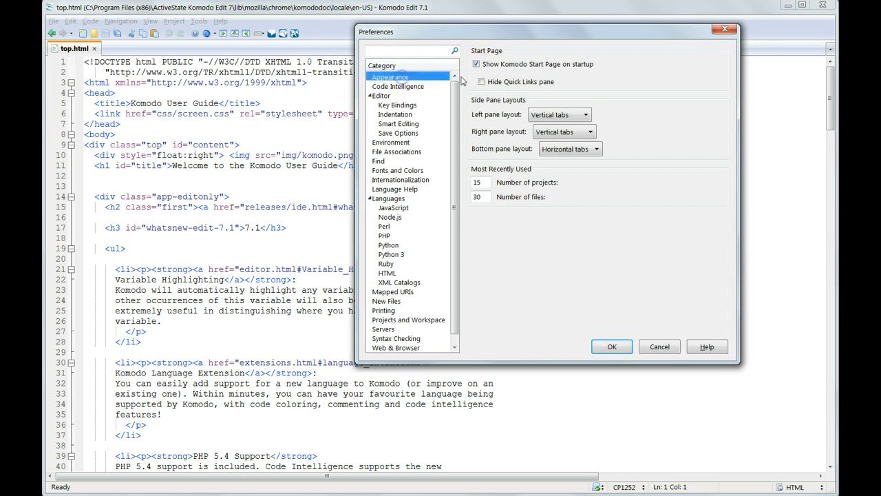
click(476, 64)
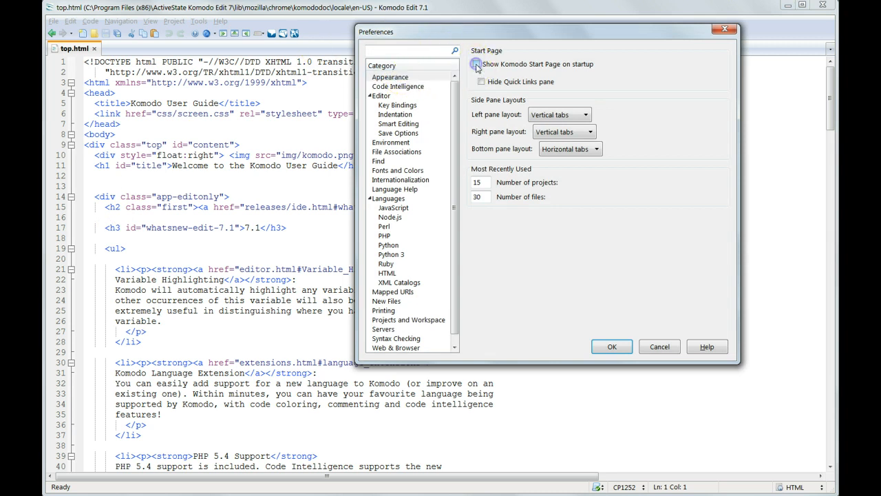
click(477, 64)
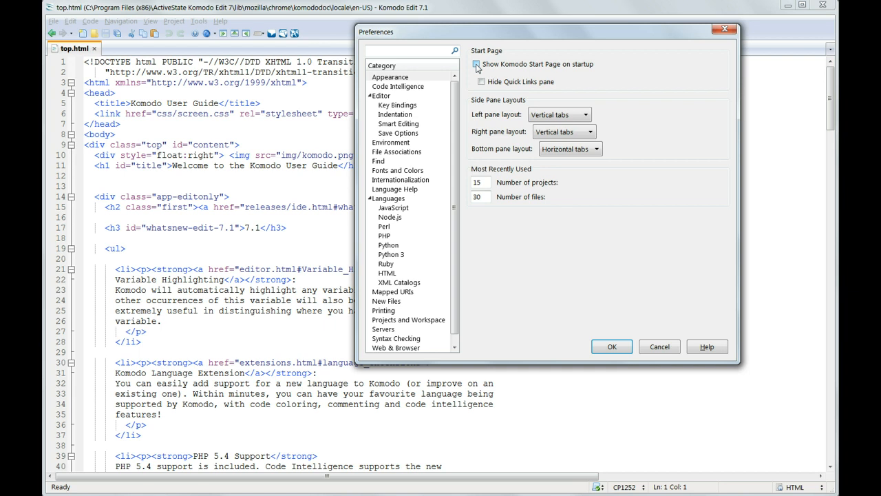
click(612, 346)
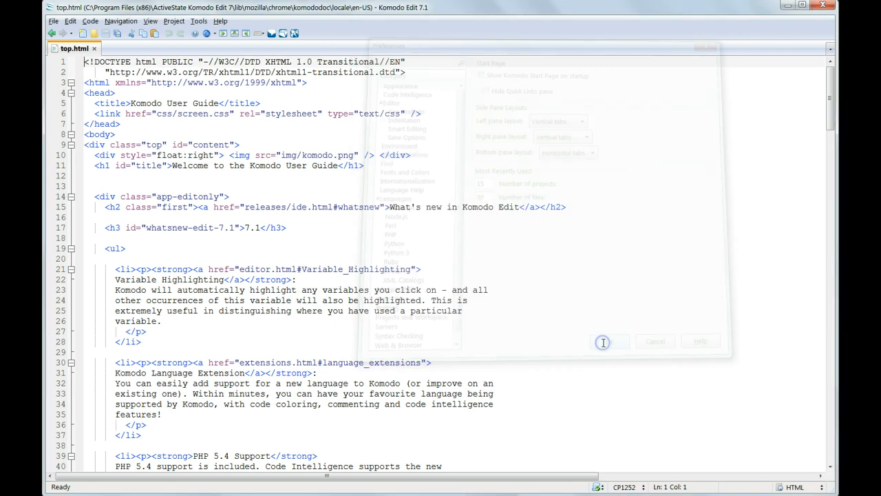
click(609, 340)
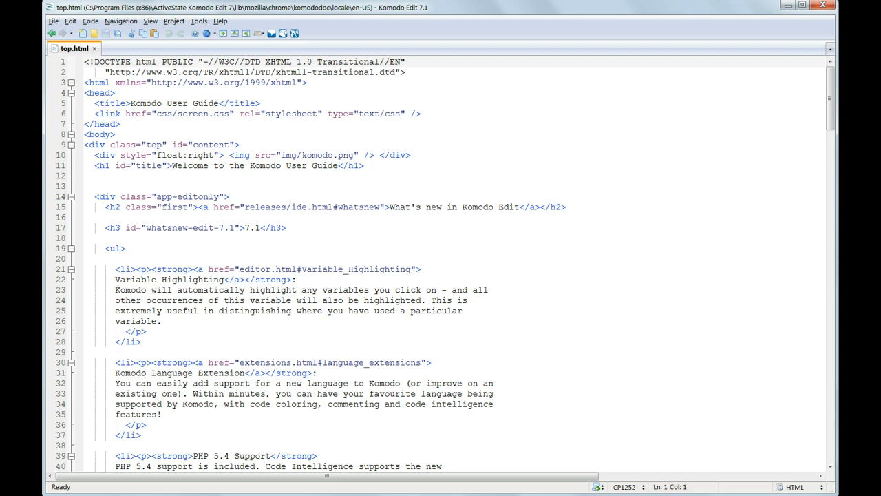
click(82, 62)
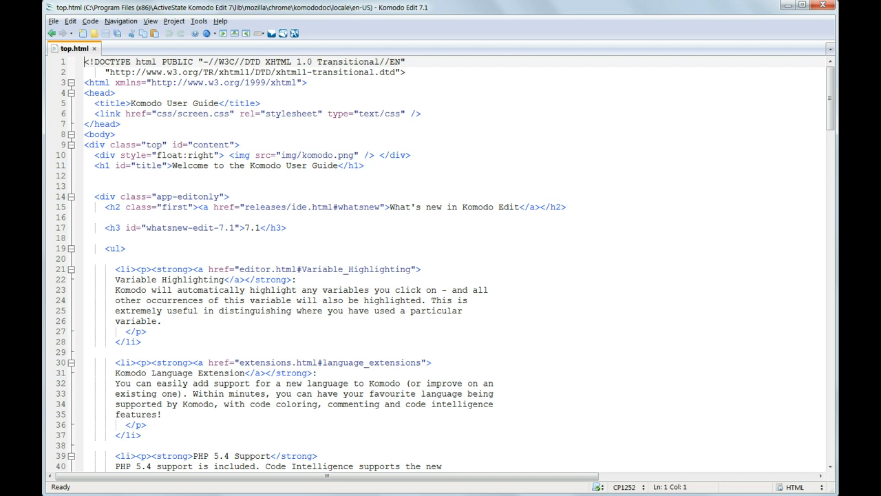
Preview top.html 'In a Komodo Tab' from the Preview in Browser dropdown.
click(150, 20)
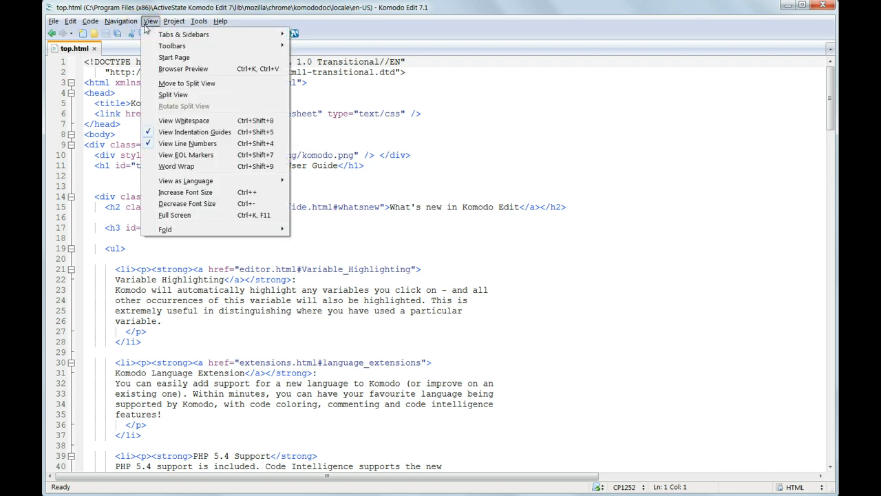
click(174, 21)
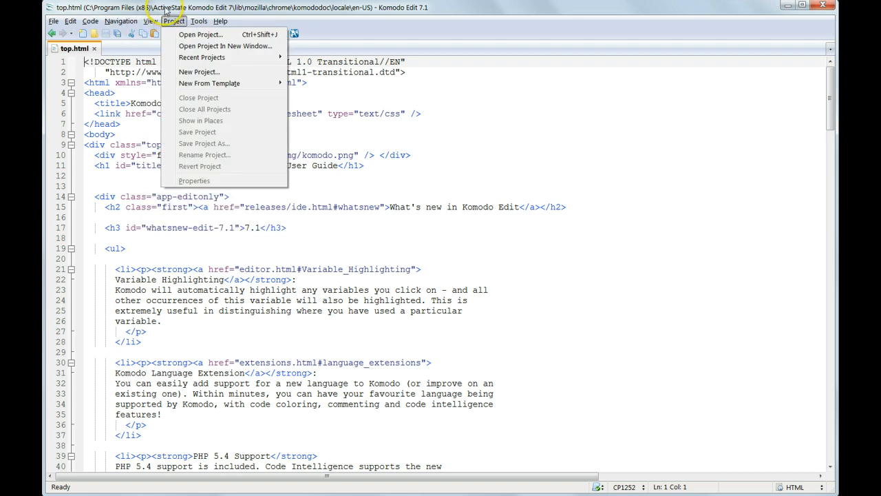
click(208, 33)
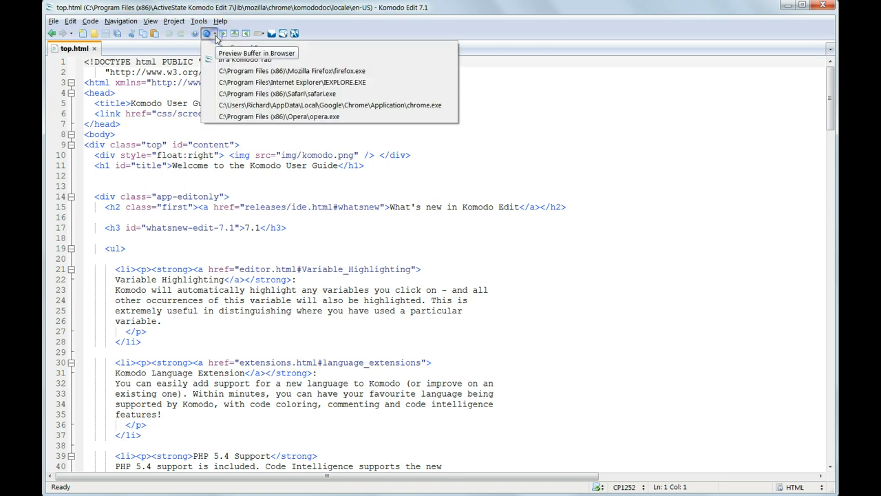
mouse_move(240, 60)
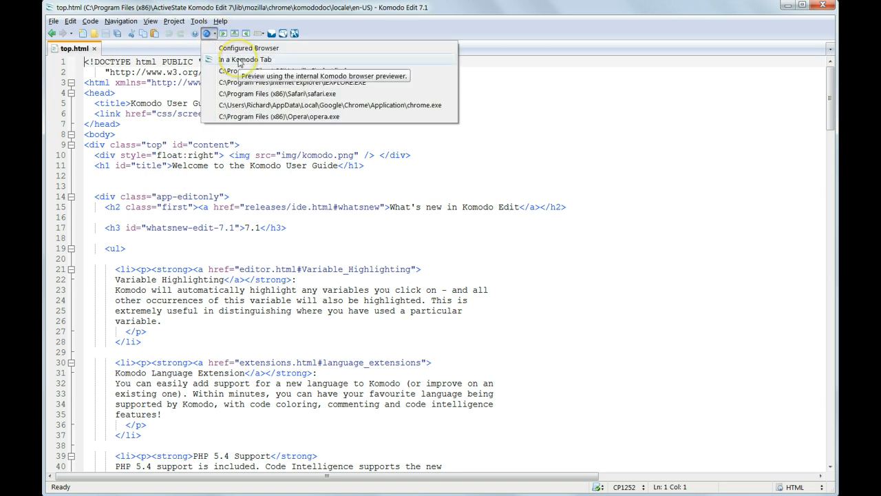
click(241, 59)
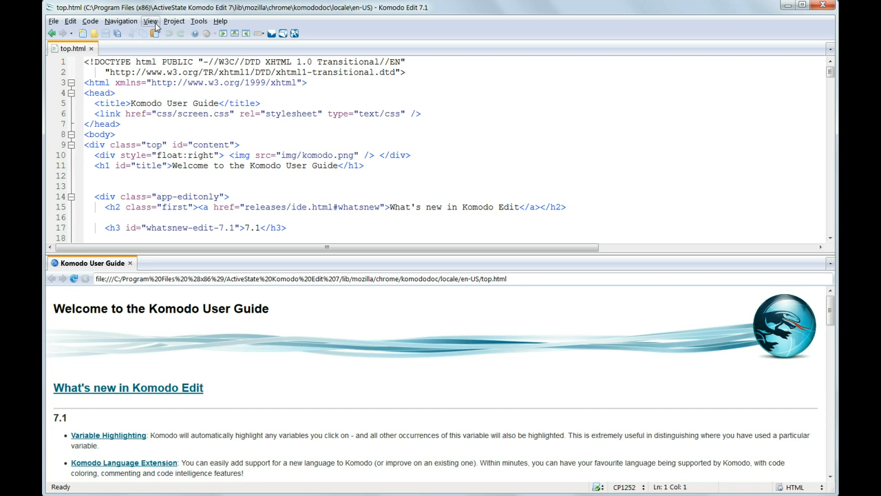
Rotate the split view so the preview pane sits right of the code.
click(150, 20)
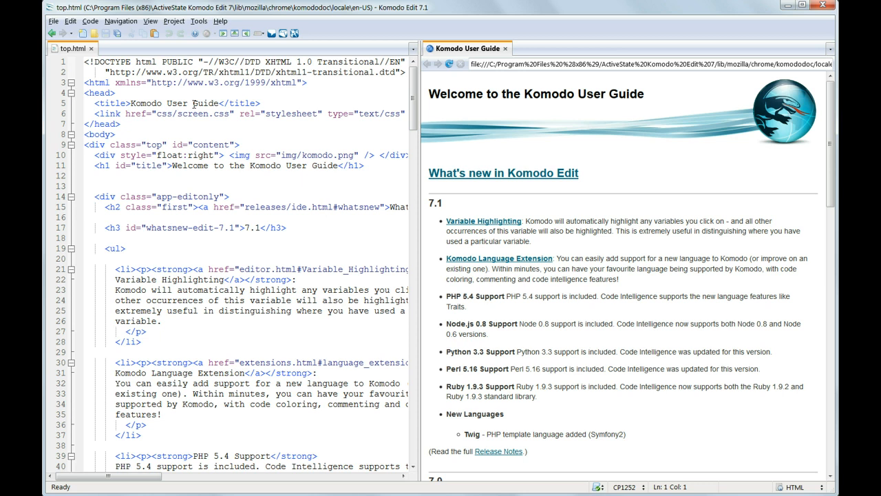
mouse_move(195, 105)
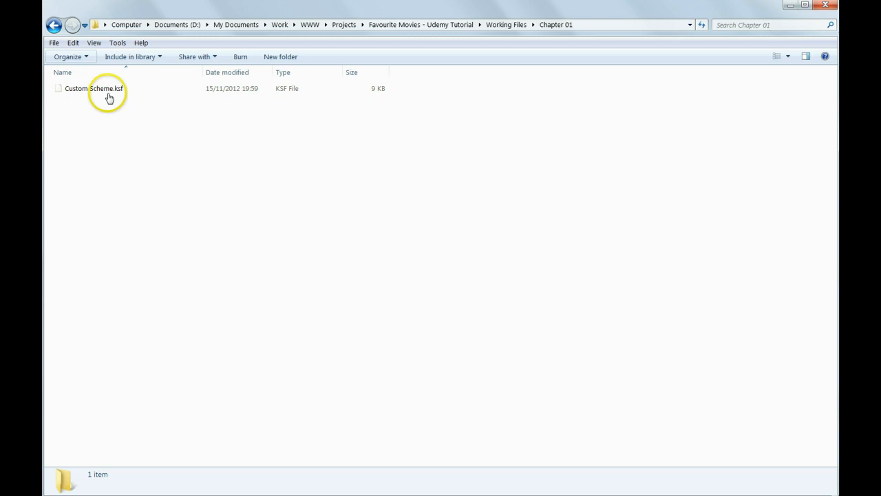
Copy Custom Scheme.ksf from the Chapter 01 folder.
right_click(92, 88)
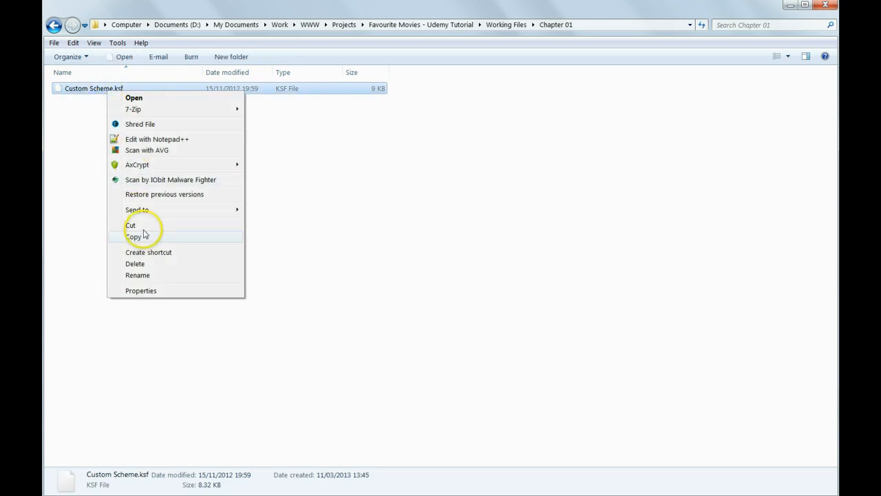
click(134, 236)
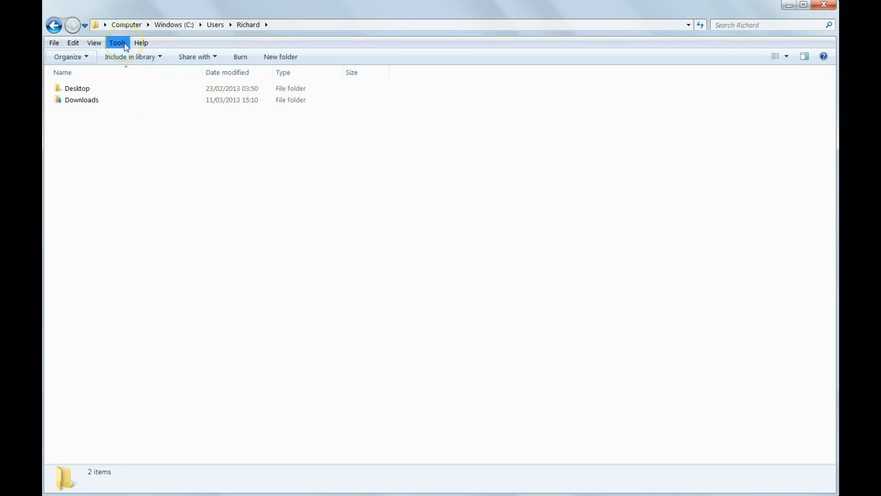
Enable 'Show hidden files, folders, and drives' in Folder Options and apply it.
click(117, 42)
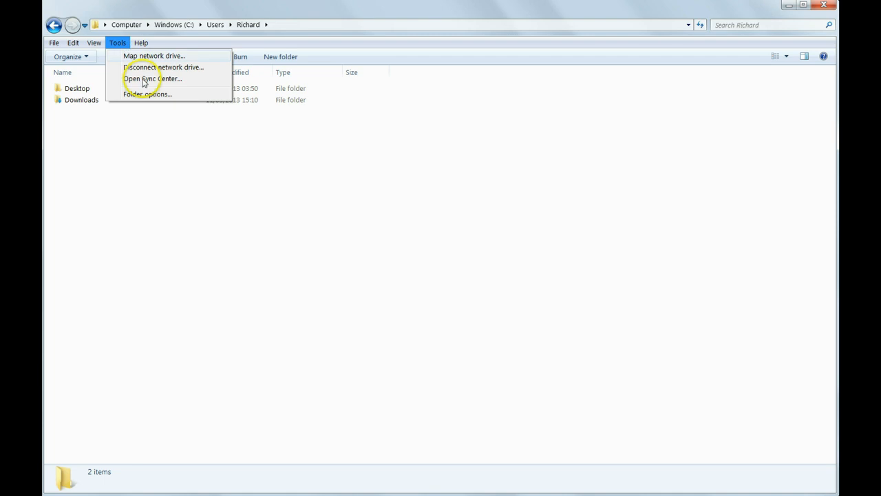
click(147, 94)
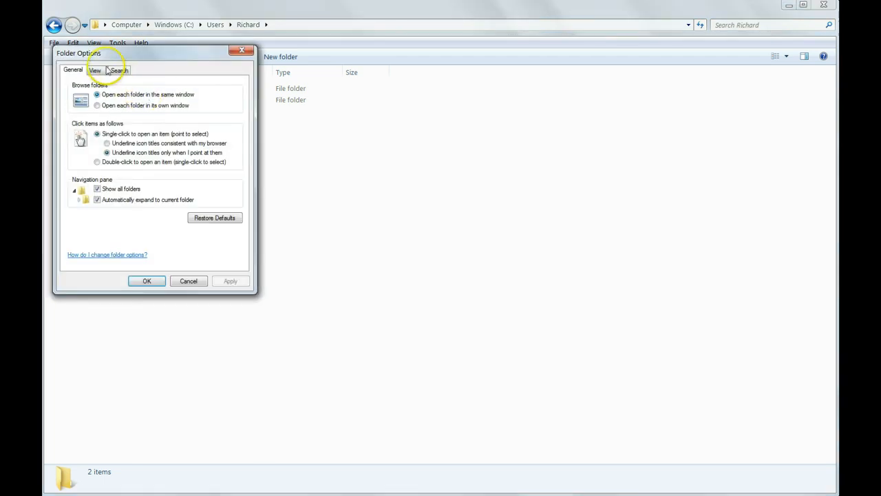
click(95, 70)
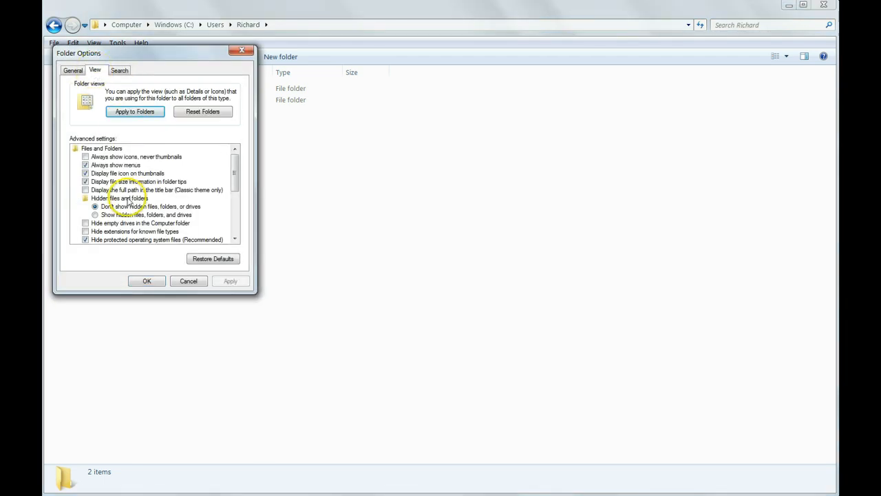
click(95, 214)
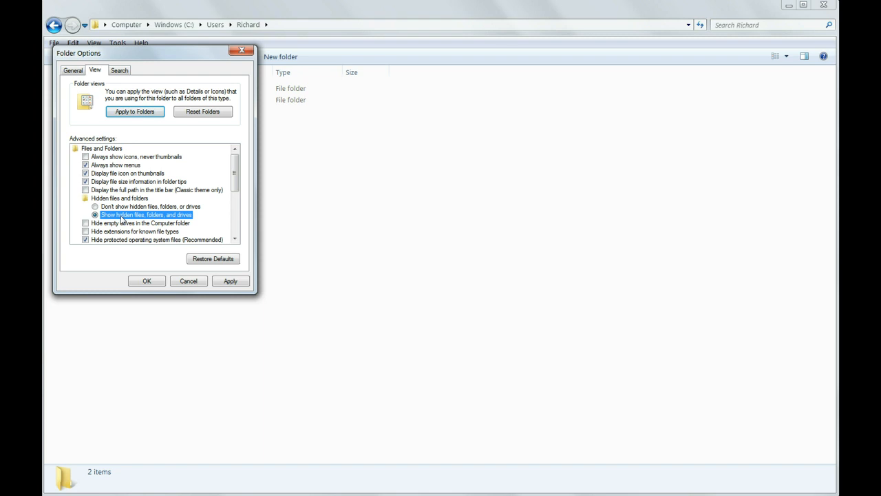
click(146, 281)
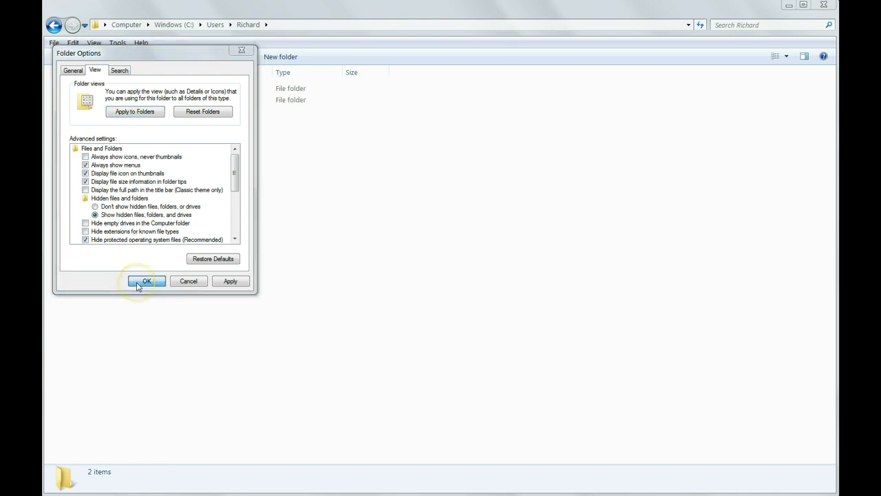
click(145, 280)
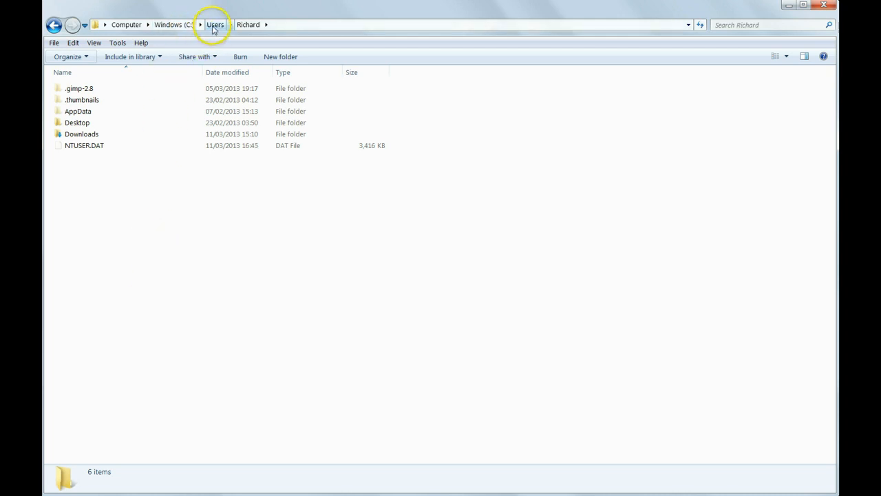
Browse AppData > Local > ActiveState > KomodoEdit > 7.1 into the schemes folder.
click(247, 25)
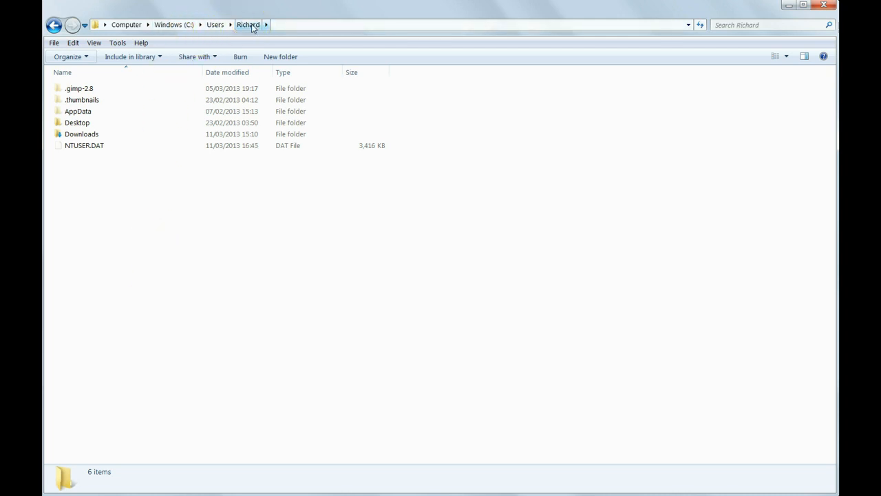
double_click(78, 111)
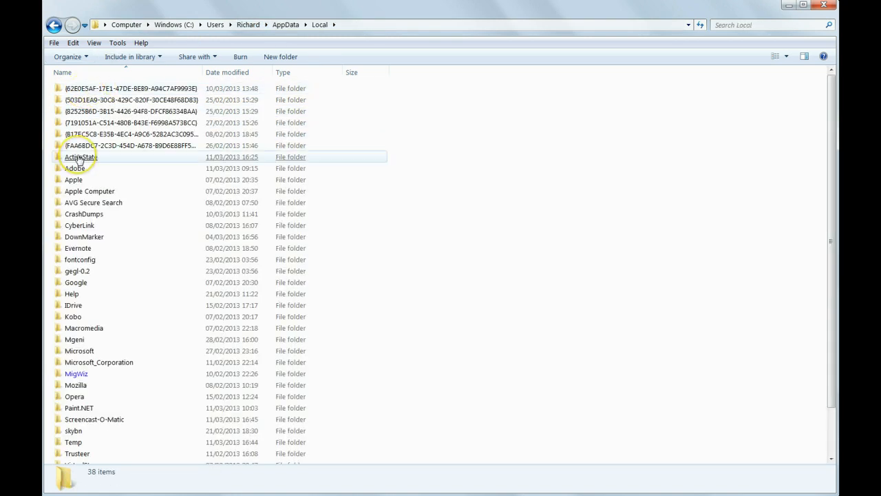
double_click(80, 157)
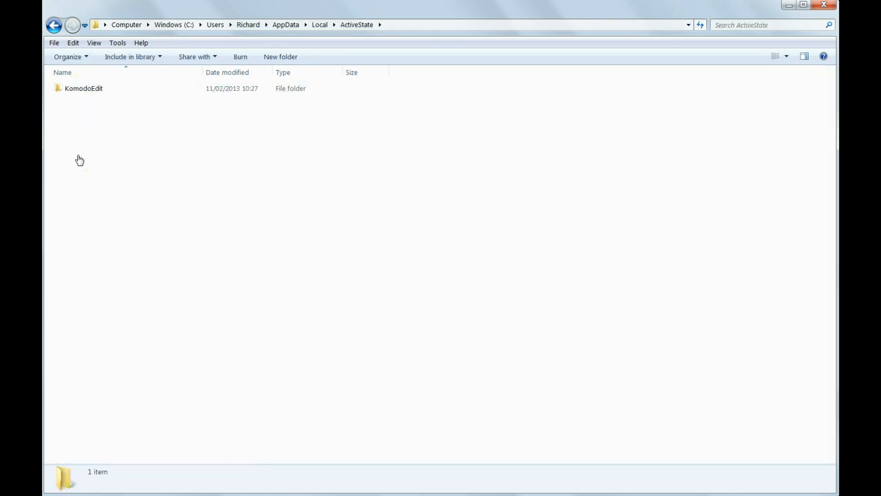
double_click(83, 88)
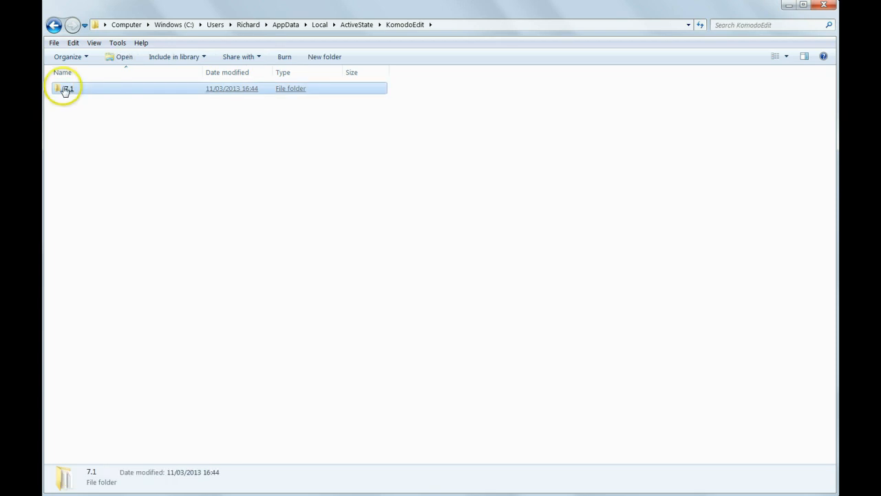
double_click(66, 88)
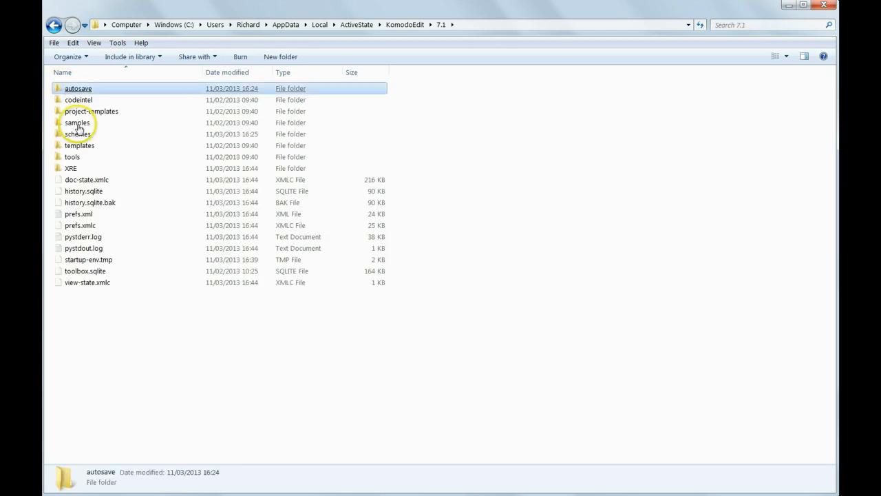
click(78, 133)
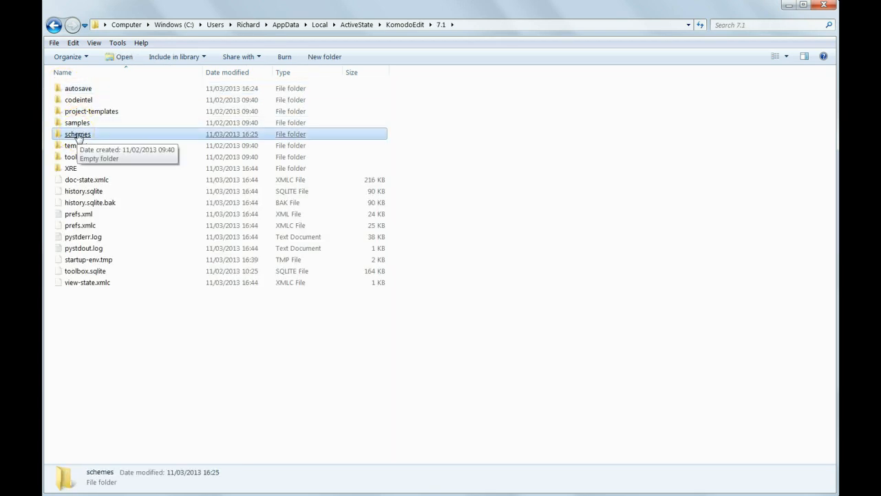
double_click(77, 134)
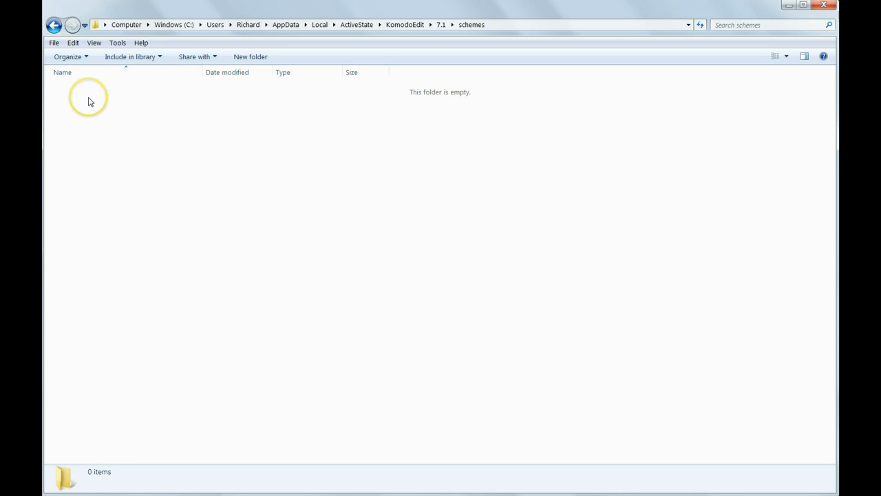
mouse_move(99, 110)
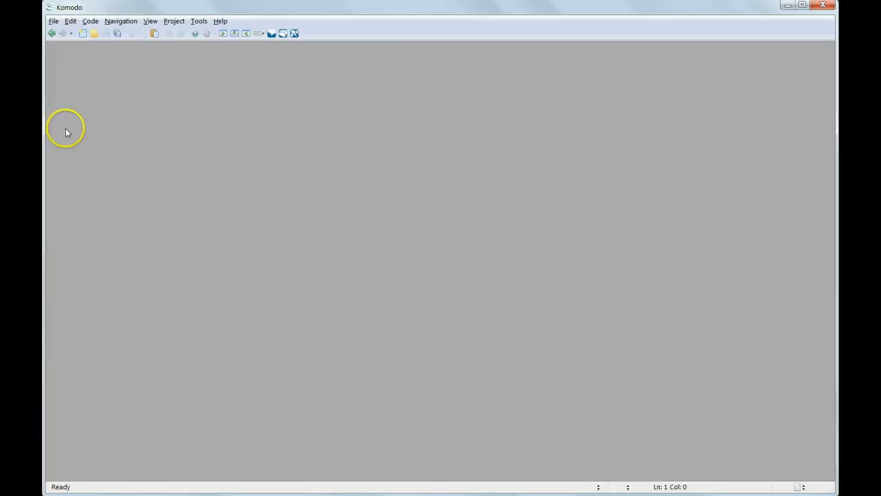
Select Custom Scheme in Fonts and Colors preferences and start a new blank document.
click(69, 21)
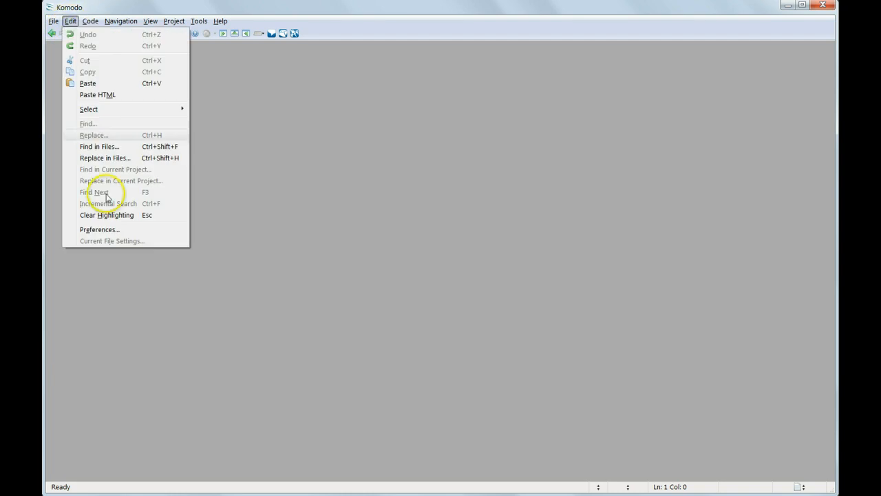
click(100, 229)
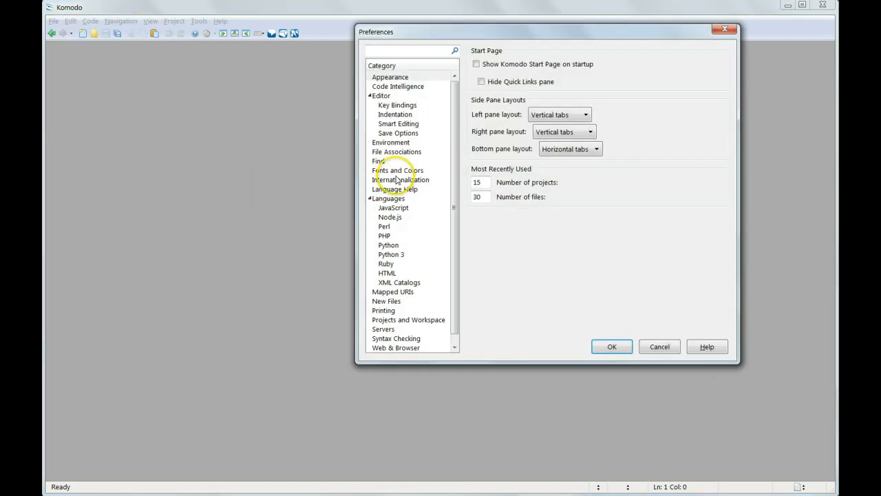
click(398, 170)
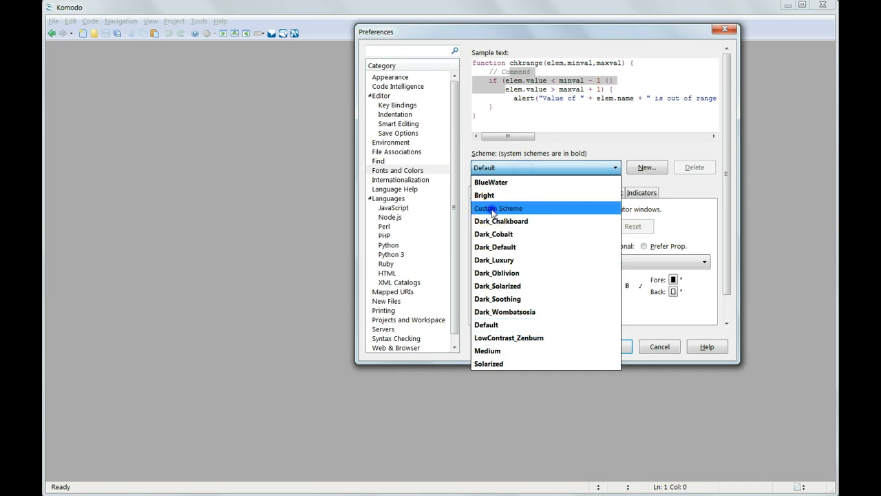
click(498, 208)
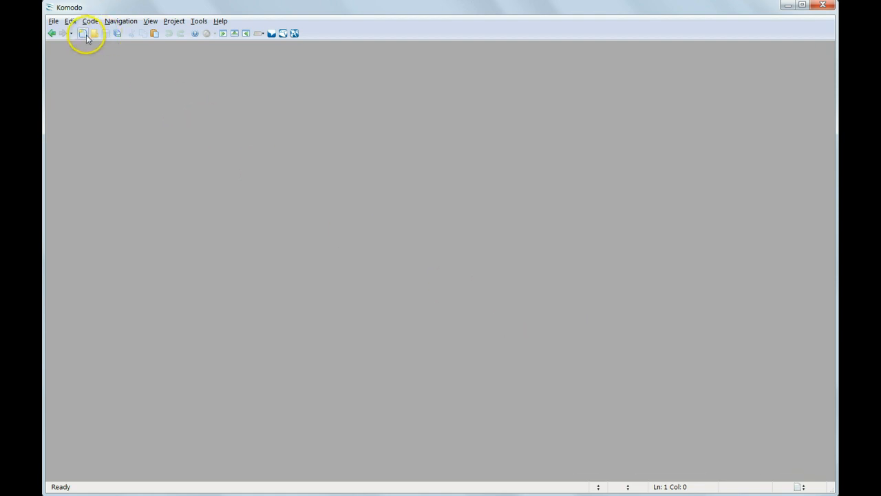
click(82, 33)
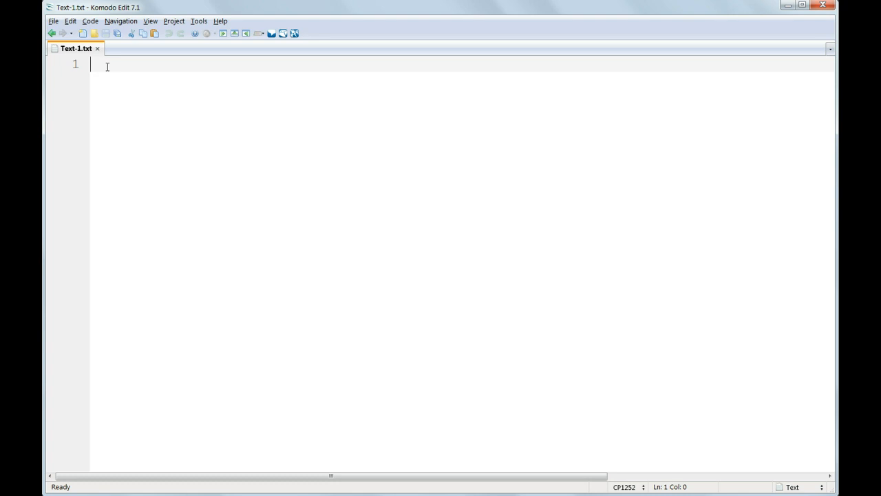
Type <html> on the first line of the new Text-1.txt document.
text(<html)
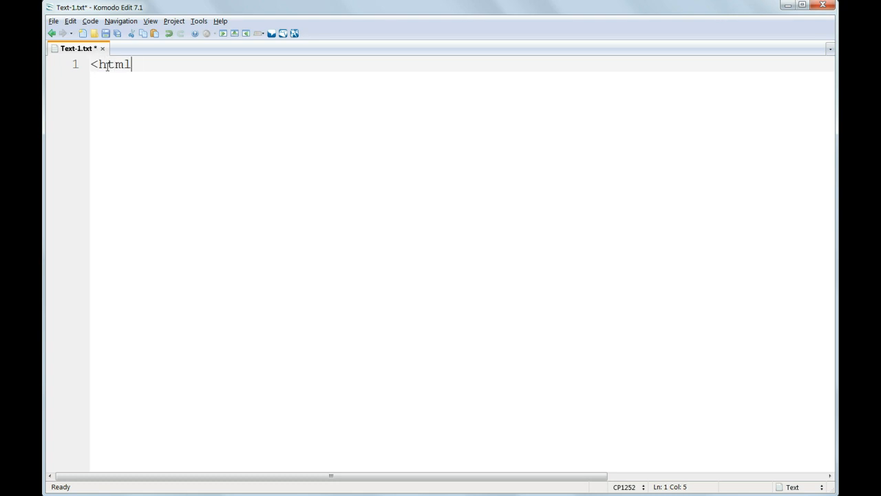
text(>)
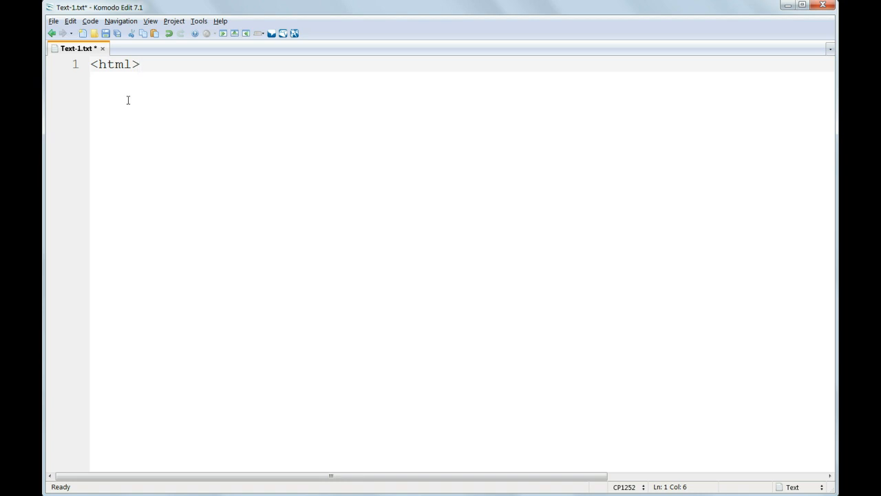
click(140, 64)
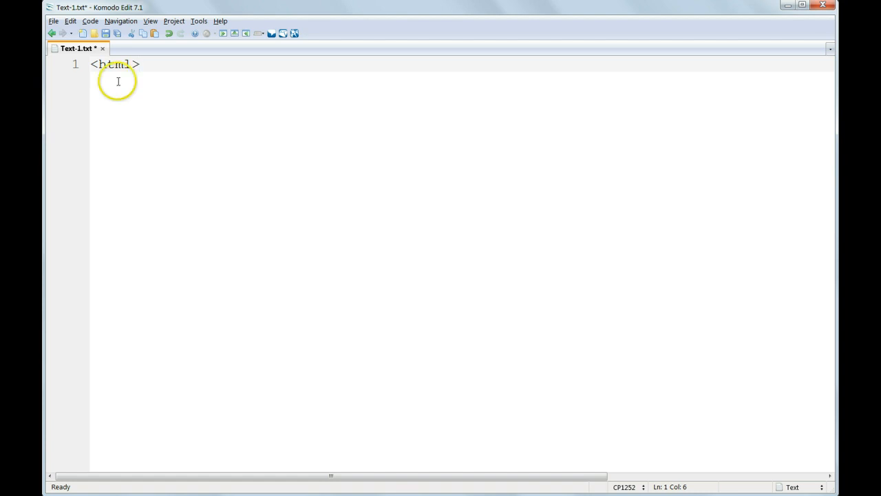
click(69, 21)
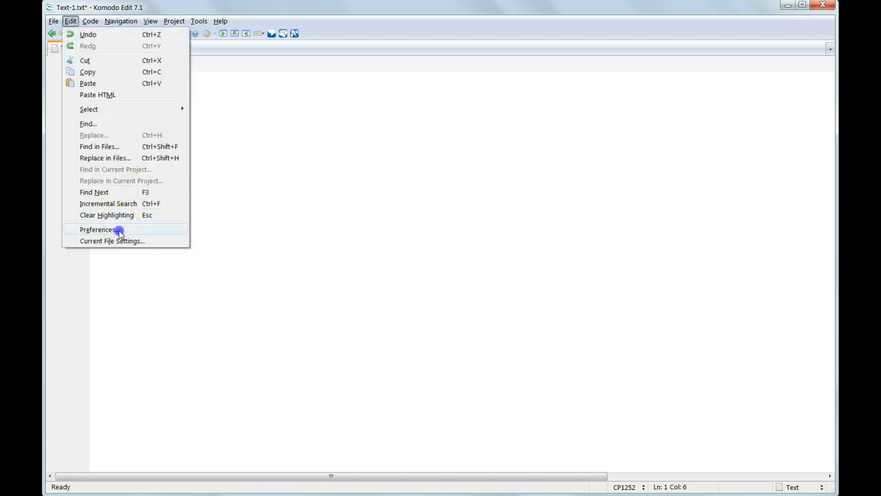
click(97, 230)
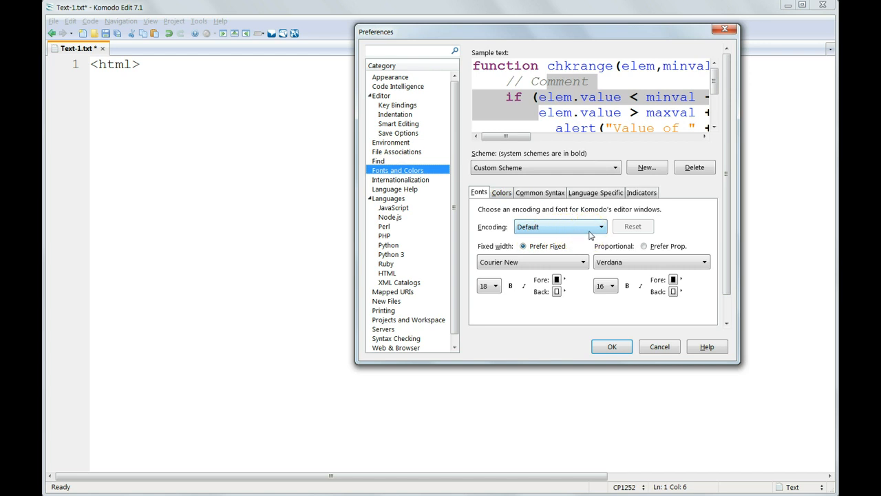
click(611, 285)
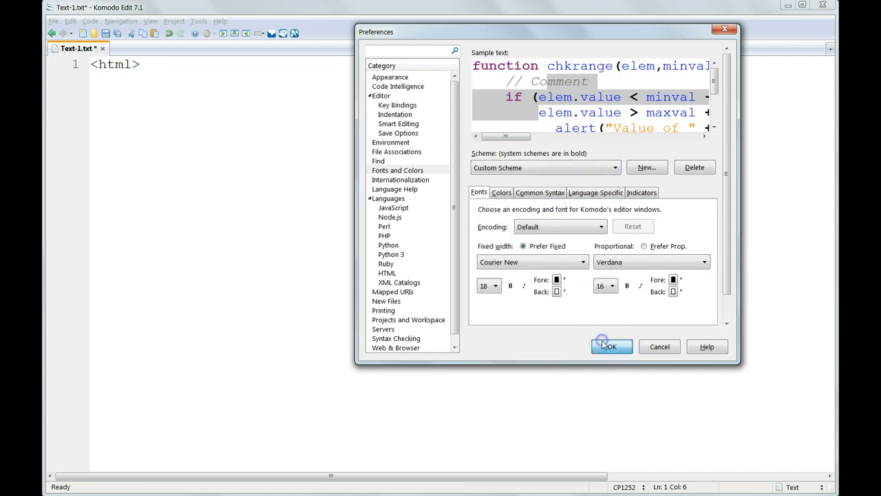
click(610, 346)
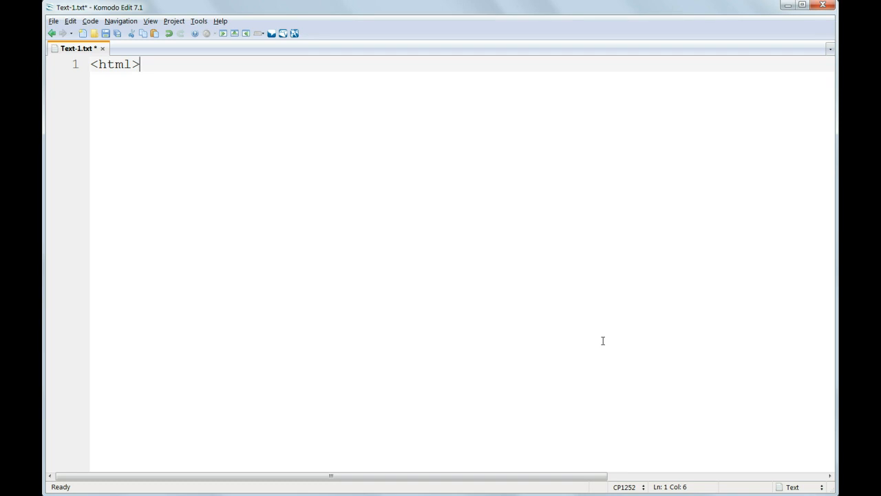
click(53, 21)
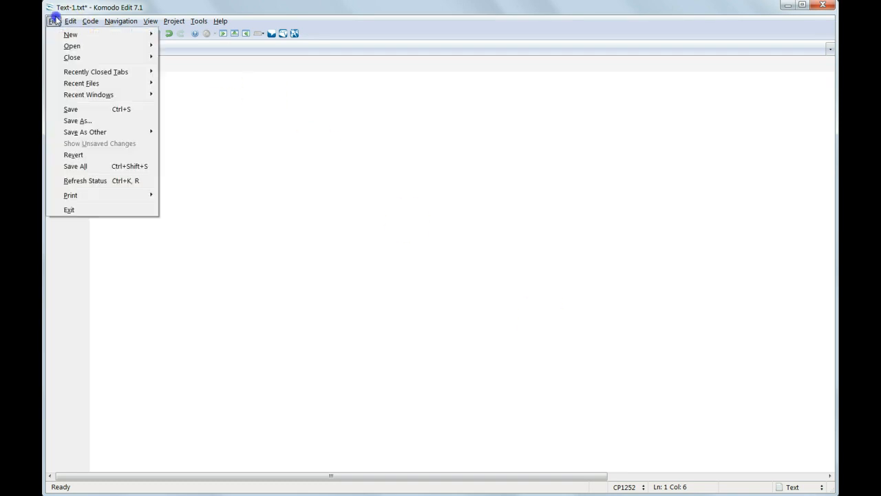